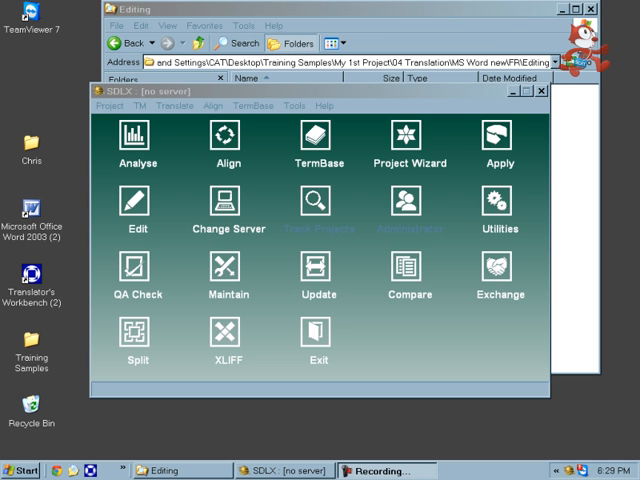
pyautogui.moveTo(624, 388)
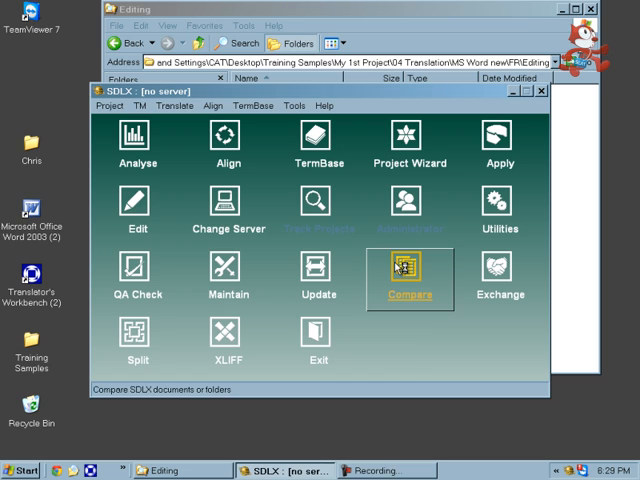
# Step: Launch SDL Compare from the SDLX switchboard's Compare icon, leaving an empty comparison window
pyautogui.click(408, 276)
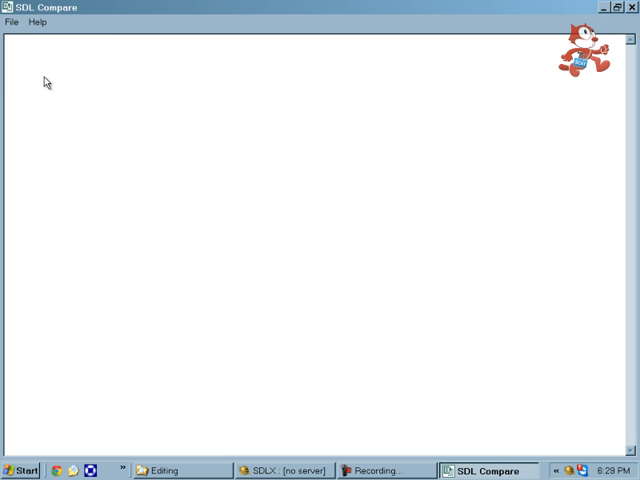
# Step: Via File > Select documents, choose the old translated sample ITD as the left-side document
pyautogui.click(12, 20)
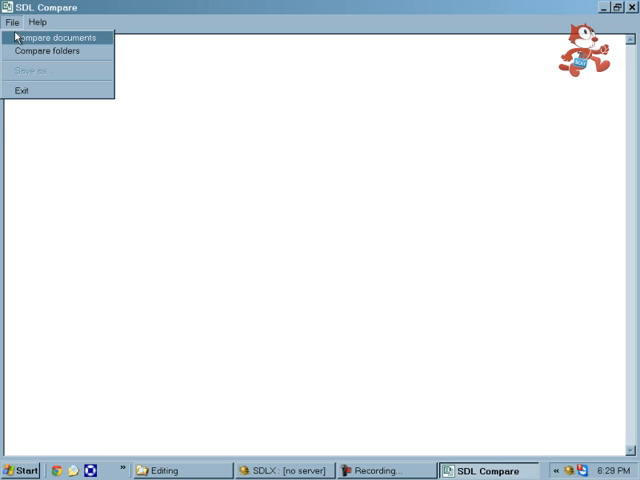
pyautogui.click(56, 36)
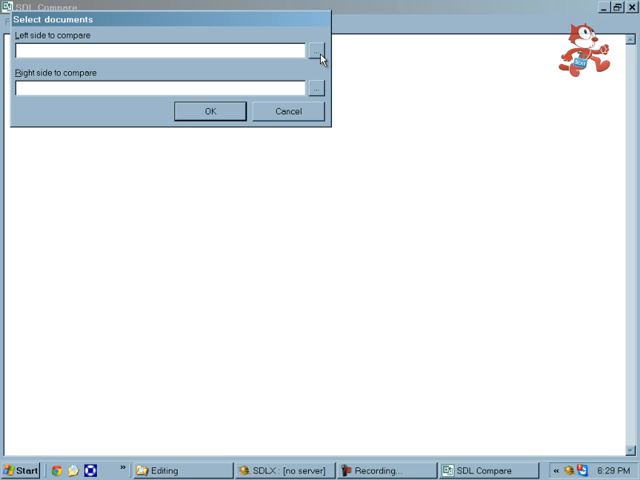
pyautogui.click(318, 50)
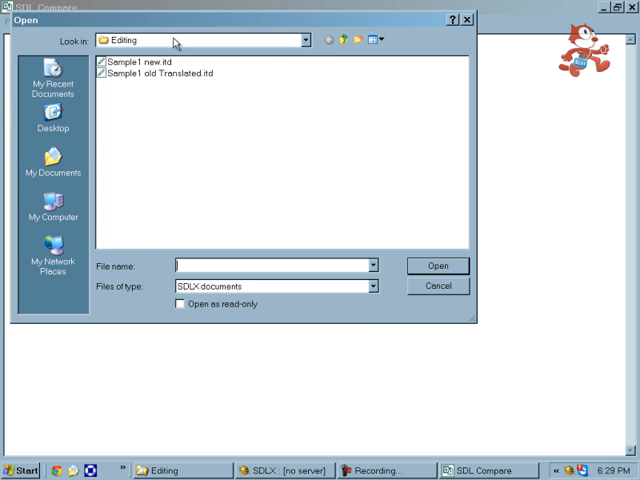
pyautogui.moveTo(148, 80)
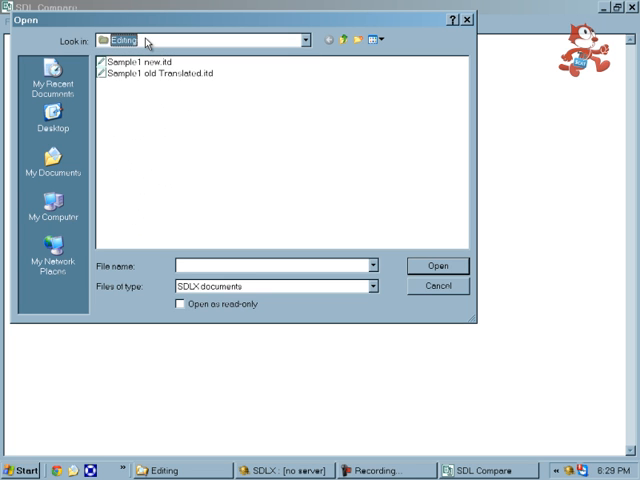
pyautogui.click(150, 84)
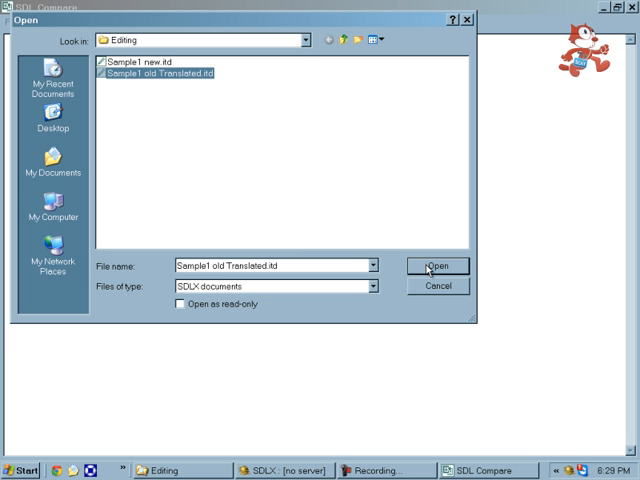
pyautogui.click(440, 266)
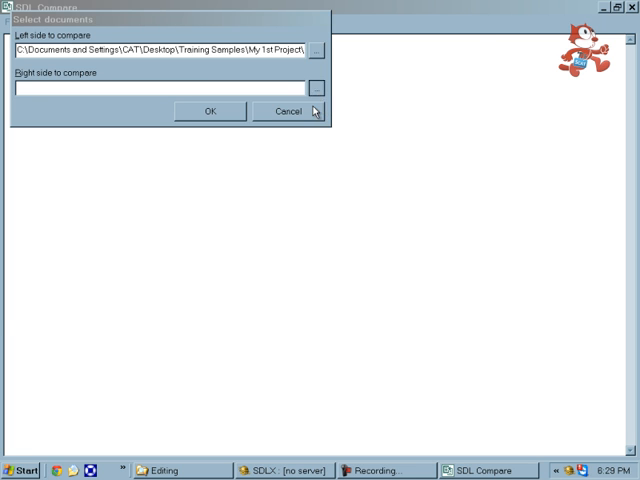
# Step: Browse for the second ITD file from the Editing folder as the right-side document
pyautogui.click(316, 88)
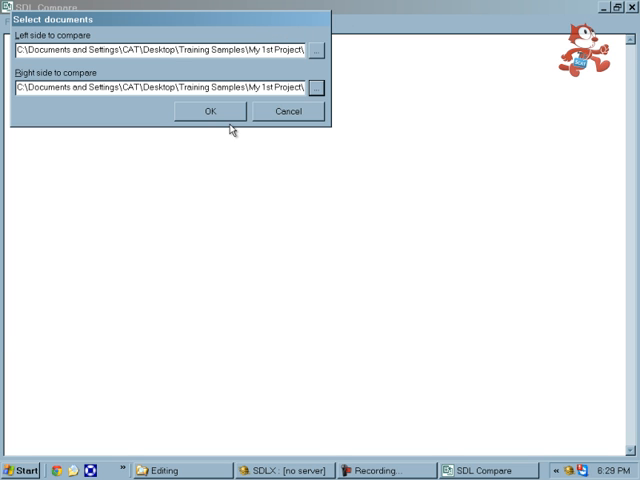
# Step: Run the comparison and review the side-by-side segments with differing words highlighted
pyautogui.click(208, 110)
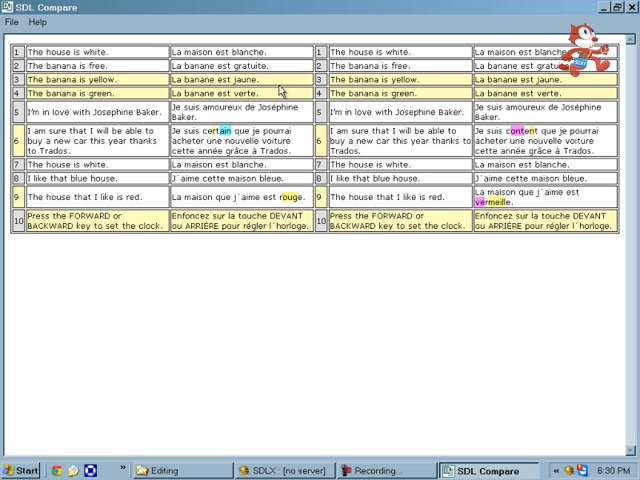
pyautogui.moveTo(272, 104)
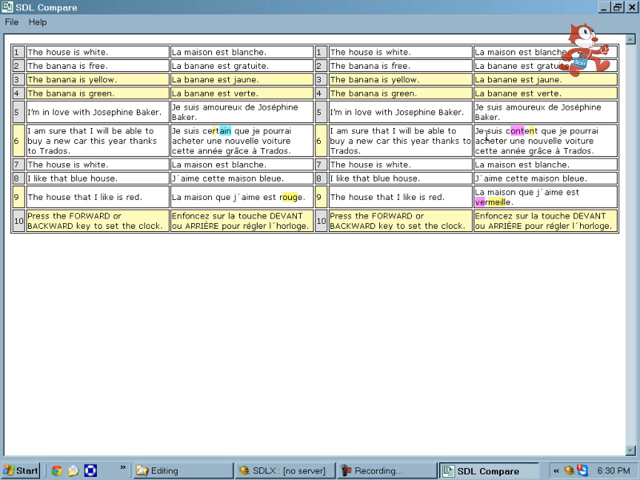
pyautogui.doubleClick(518, 132)
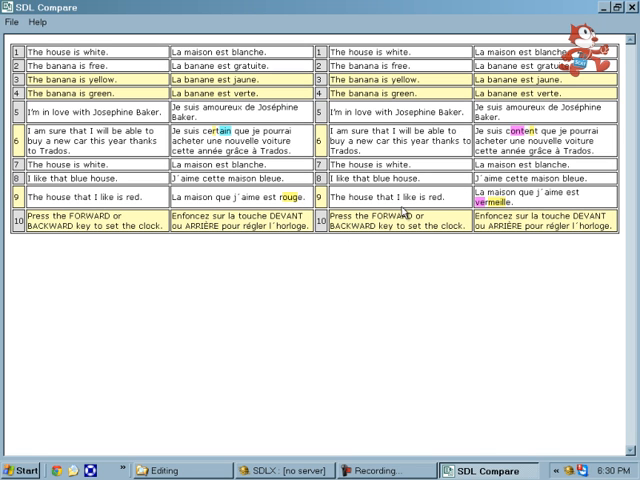
pyautogui.click(8, 8)
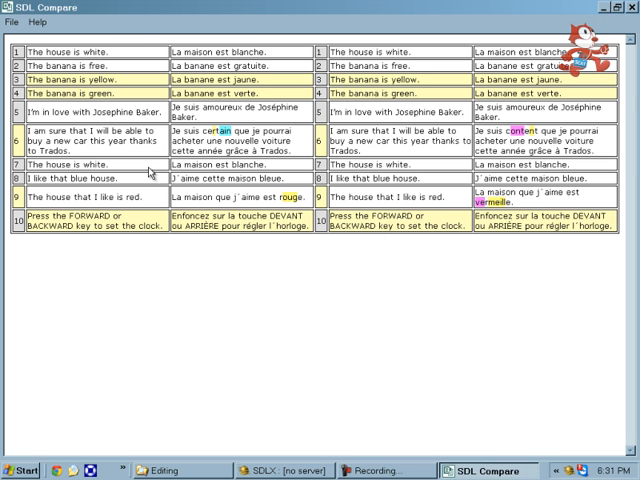
pyautogui.moveTo(388, 204)
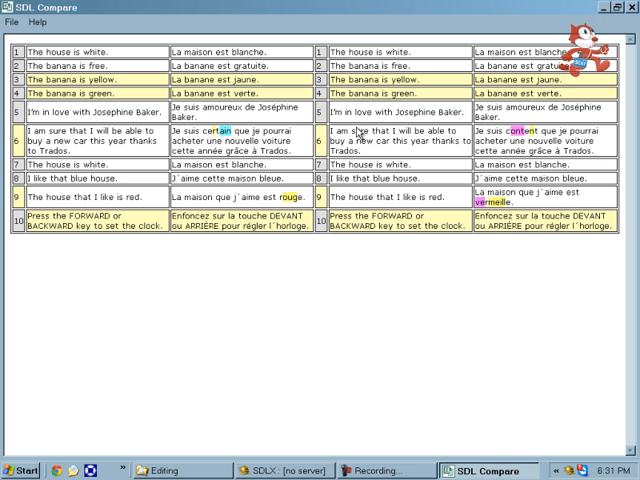
pyautogui.moveTo(584, 76)
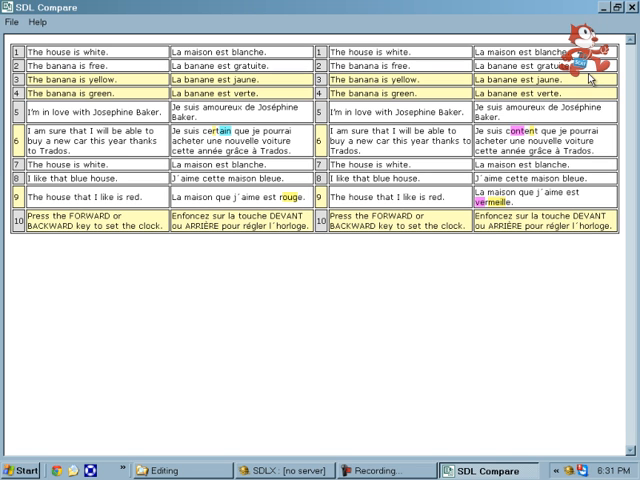